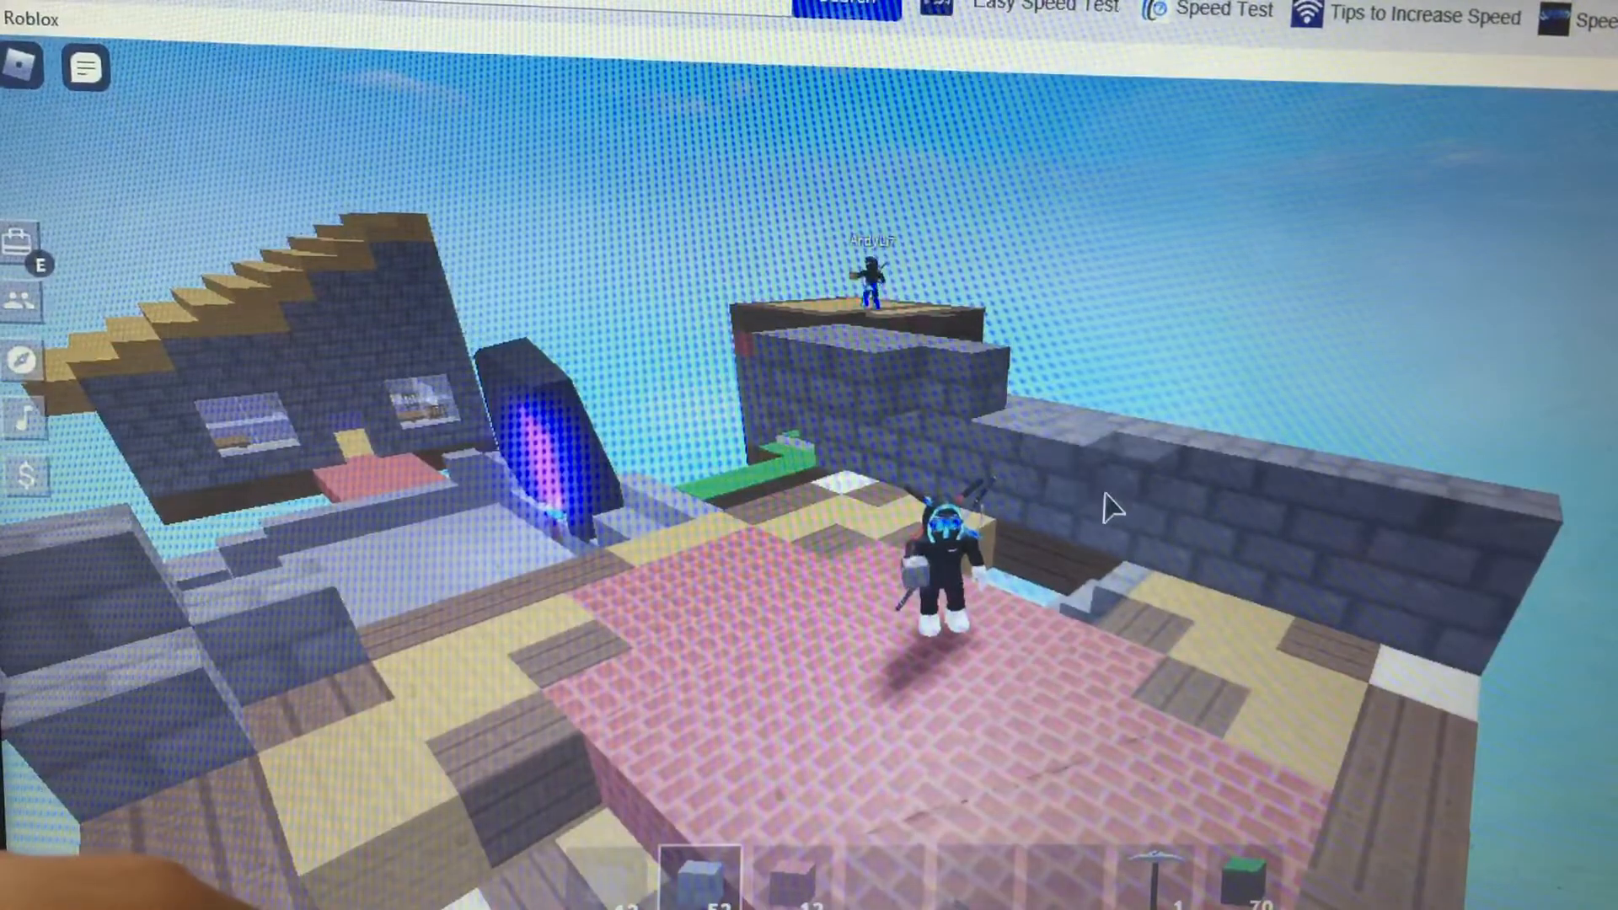
mouse_move(1414, 580)
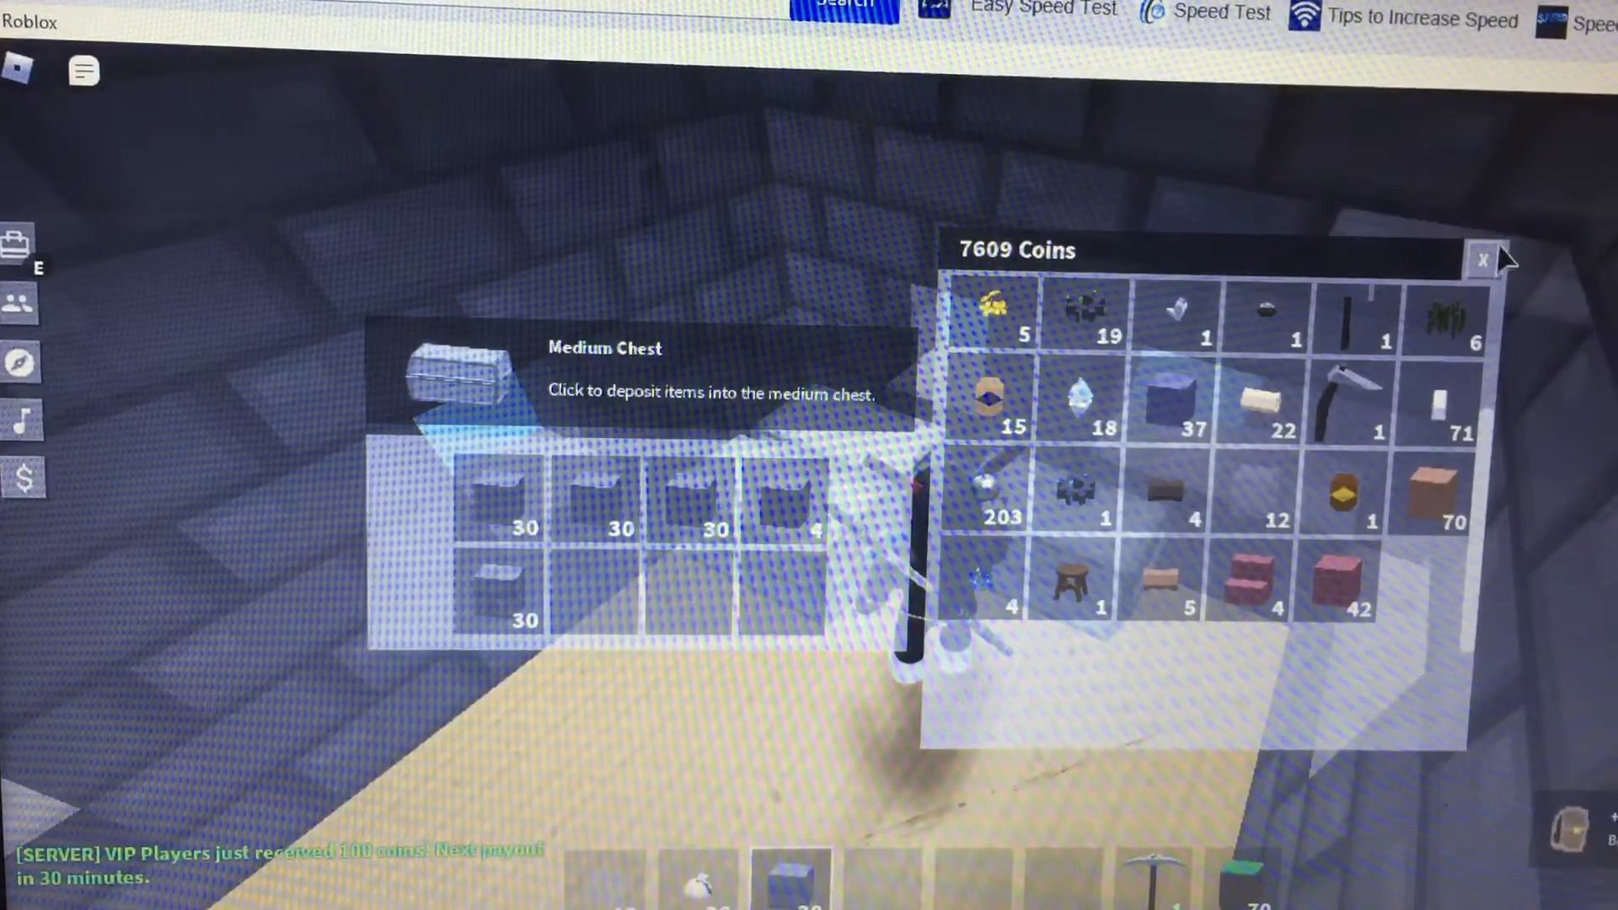
Close the medium chest, scroll through the inventory holding 7609 coins, and close it
left_click(1483, 259)
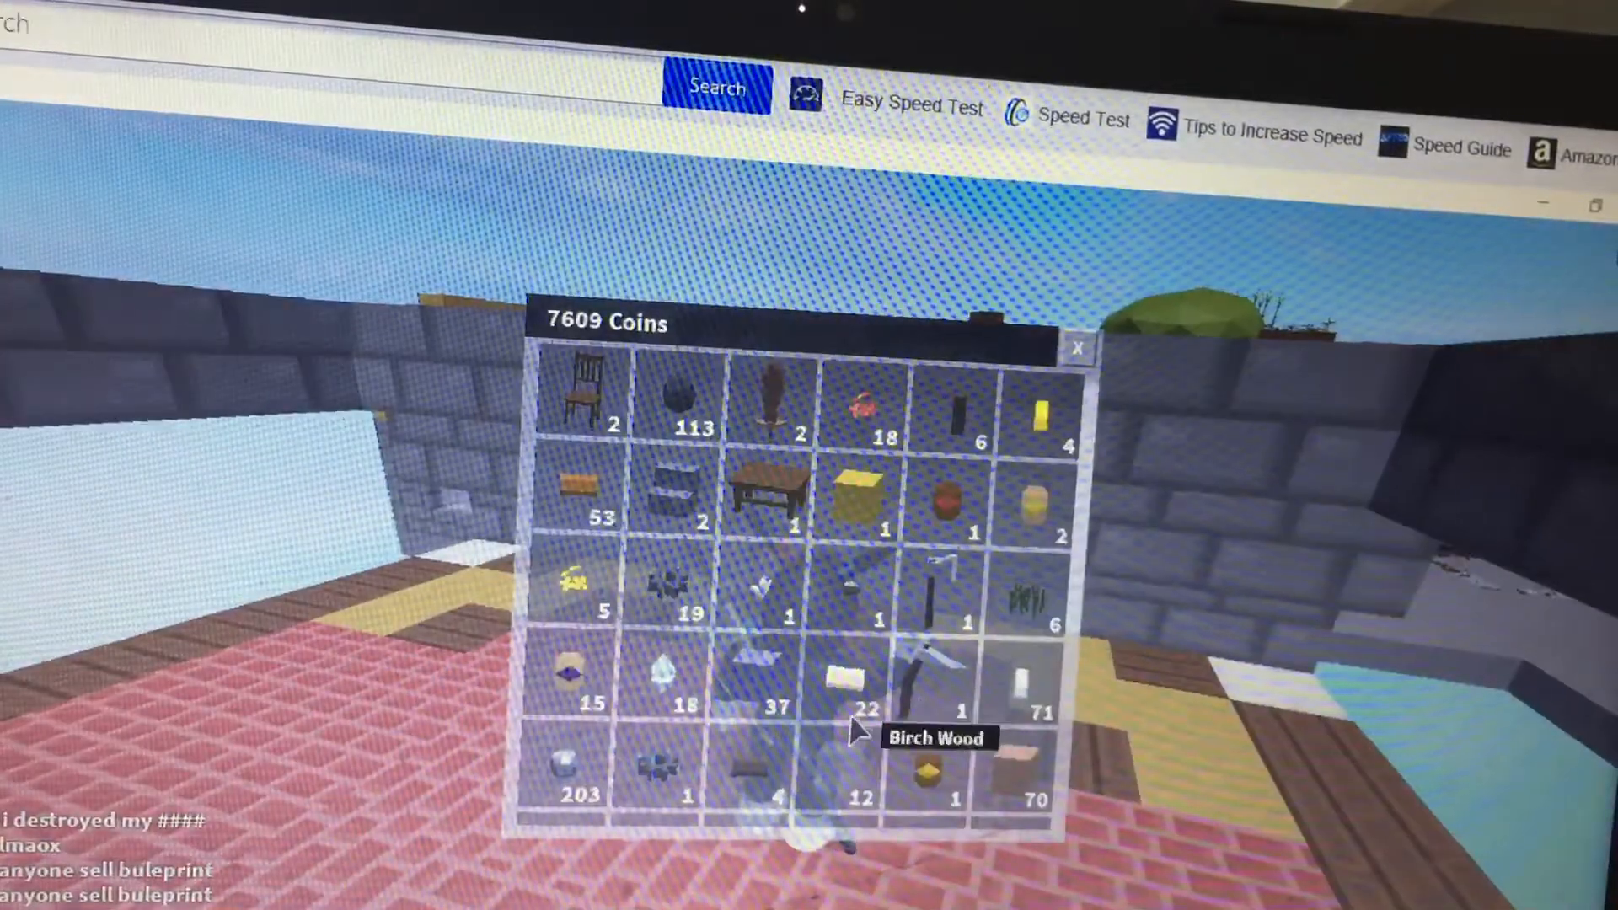
scroll("down", 3)
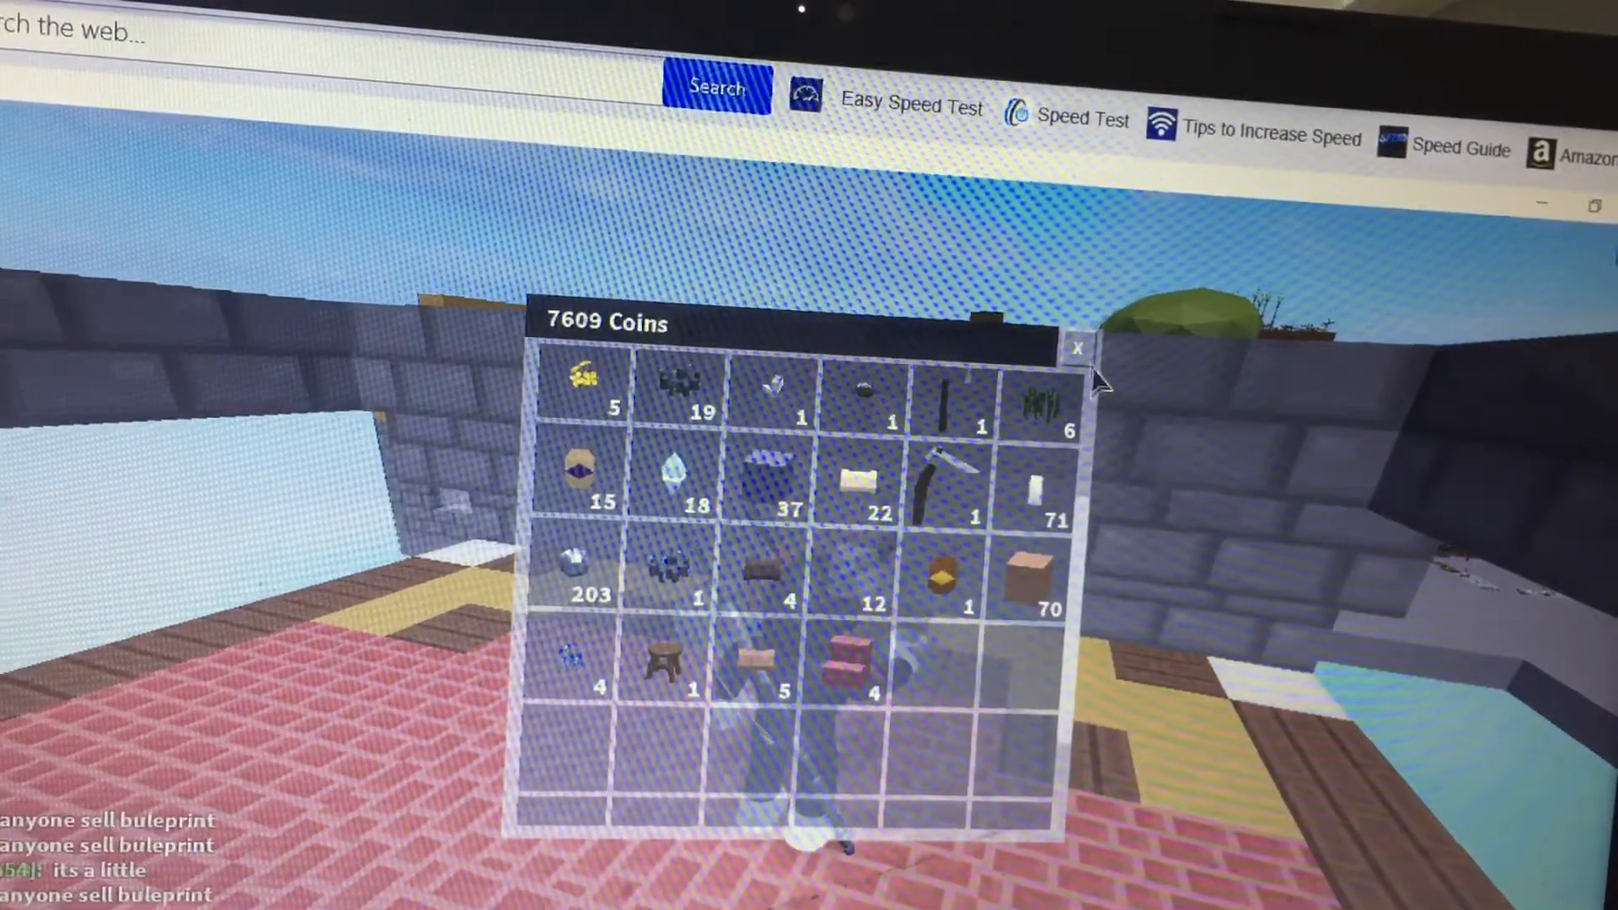
left_click(1077, 347)
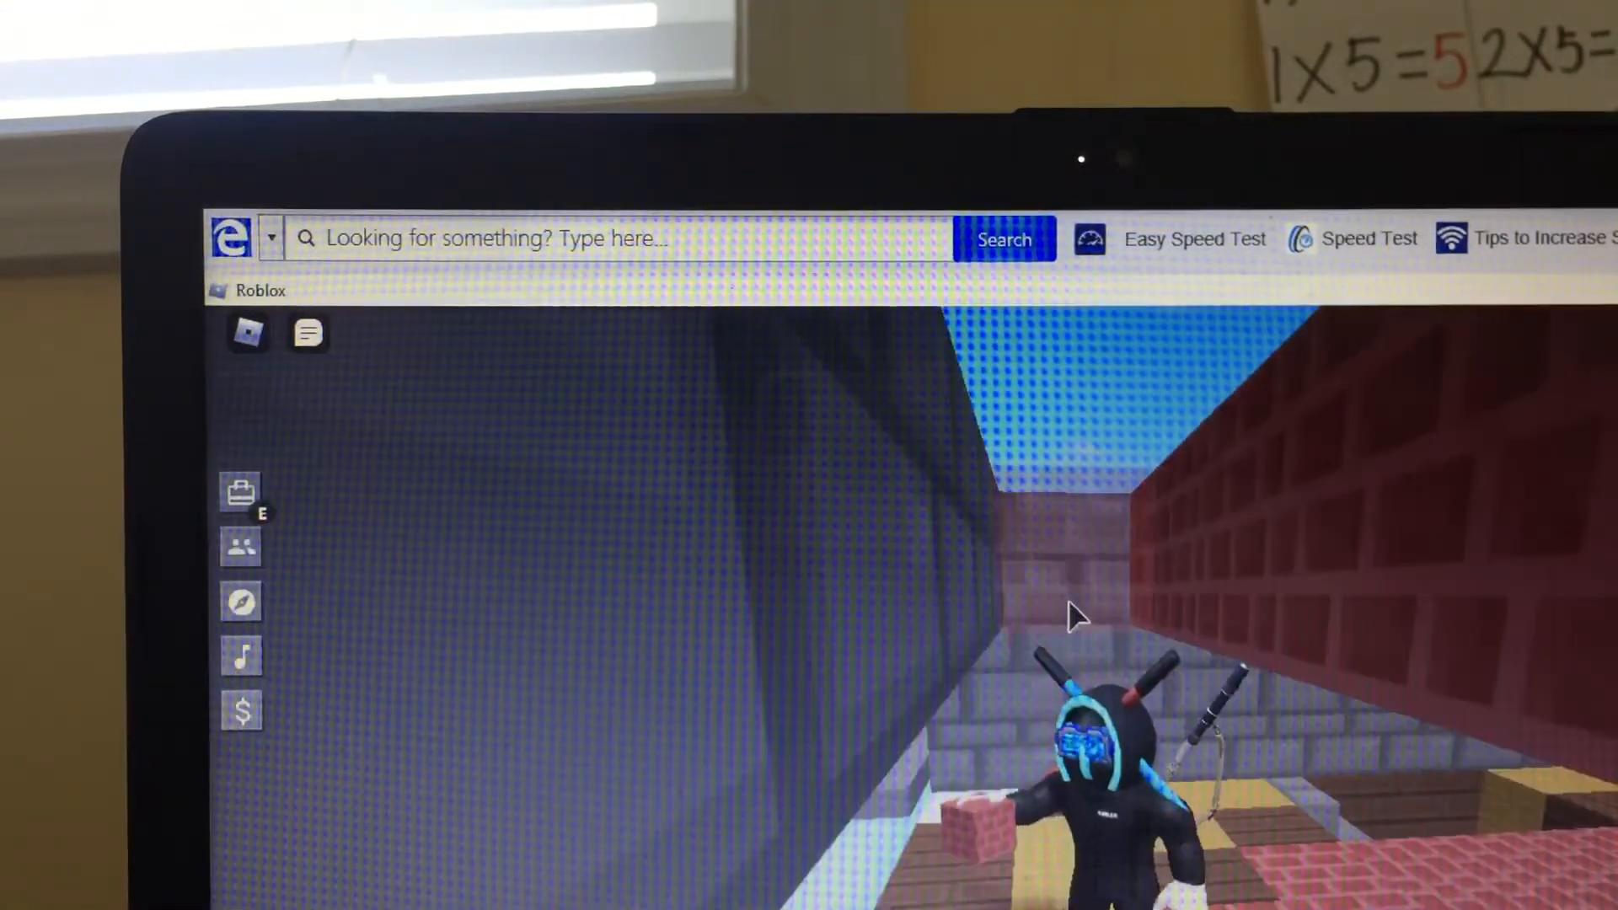
Chat a partial message ('What's the', 'Wa') while working at the red brick blocks
type("What's the")
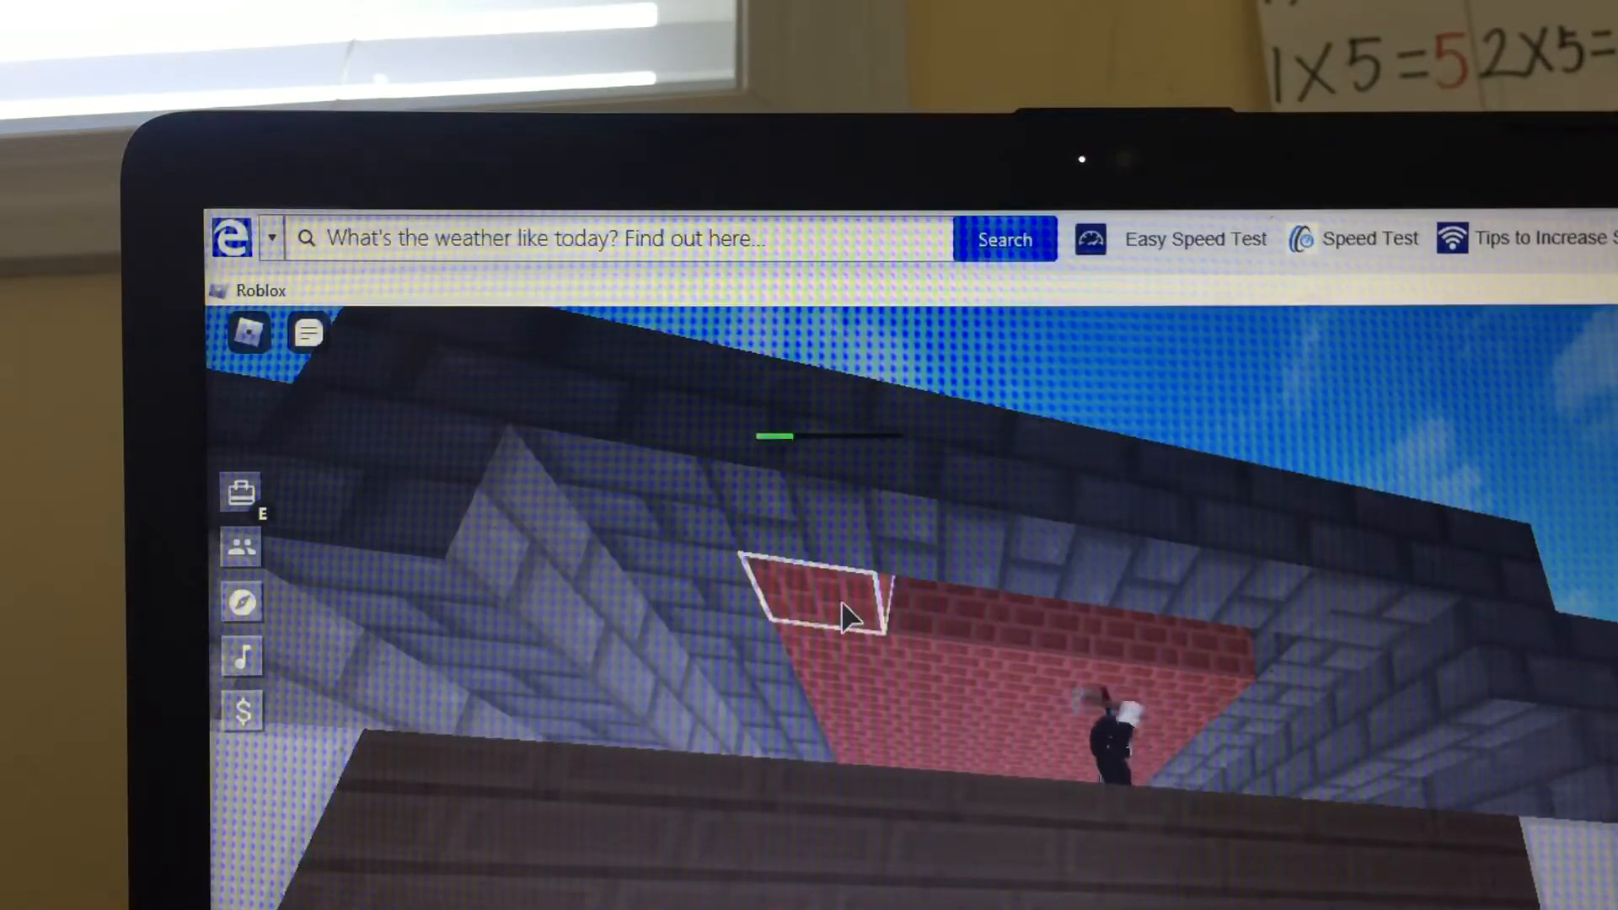
type("Wa")
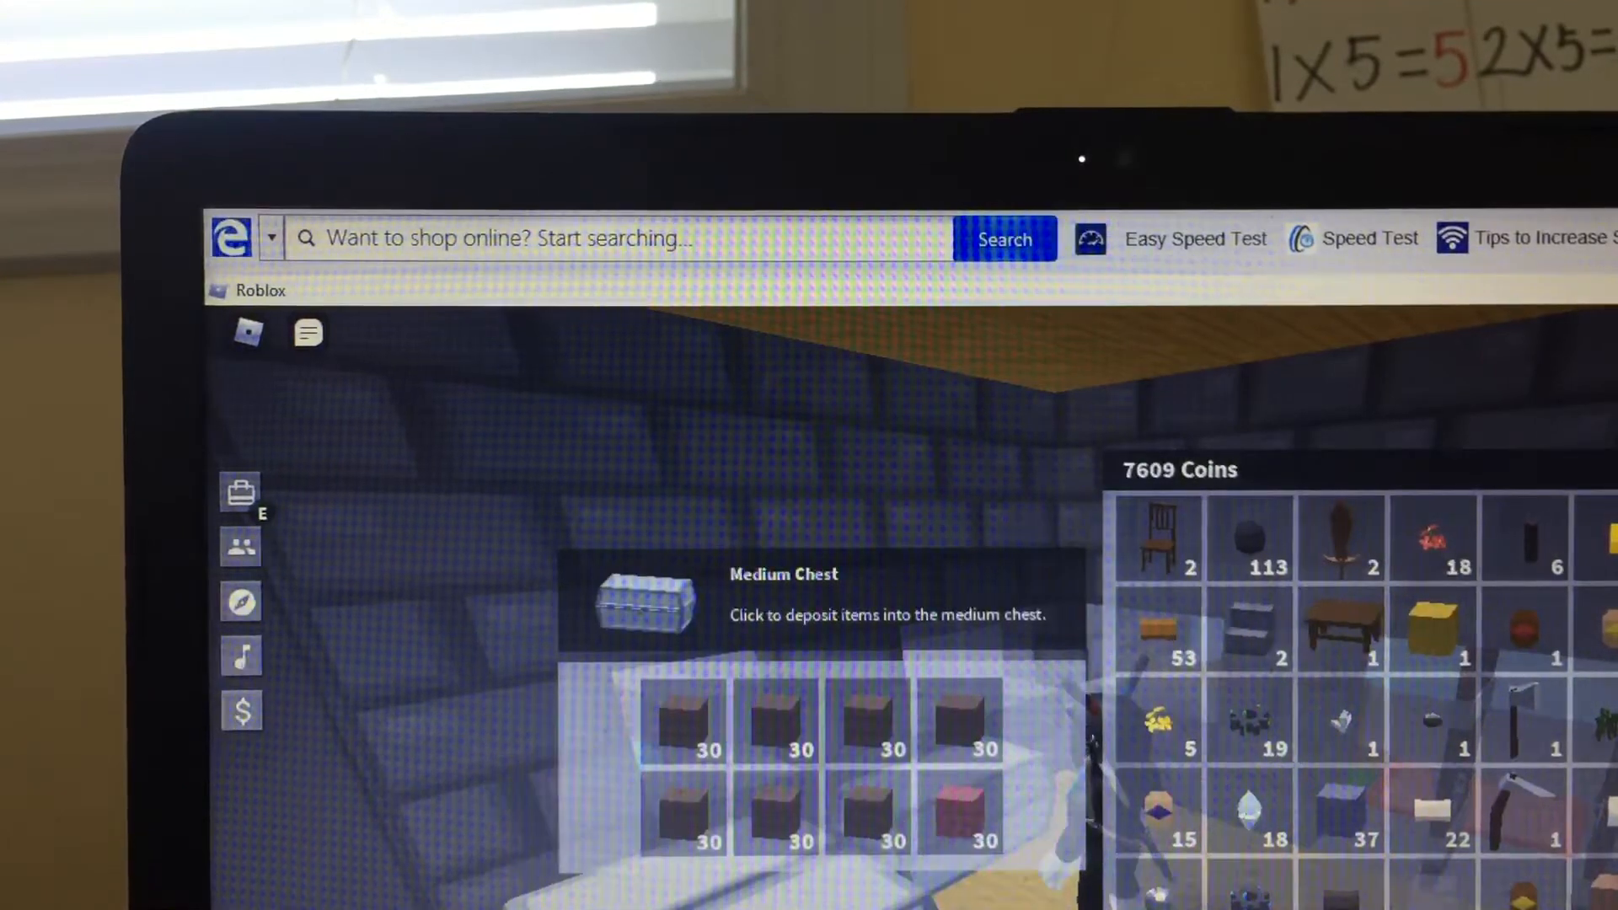
mouse_move(1340, 642)
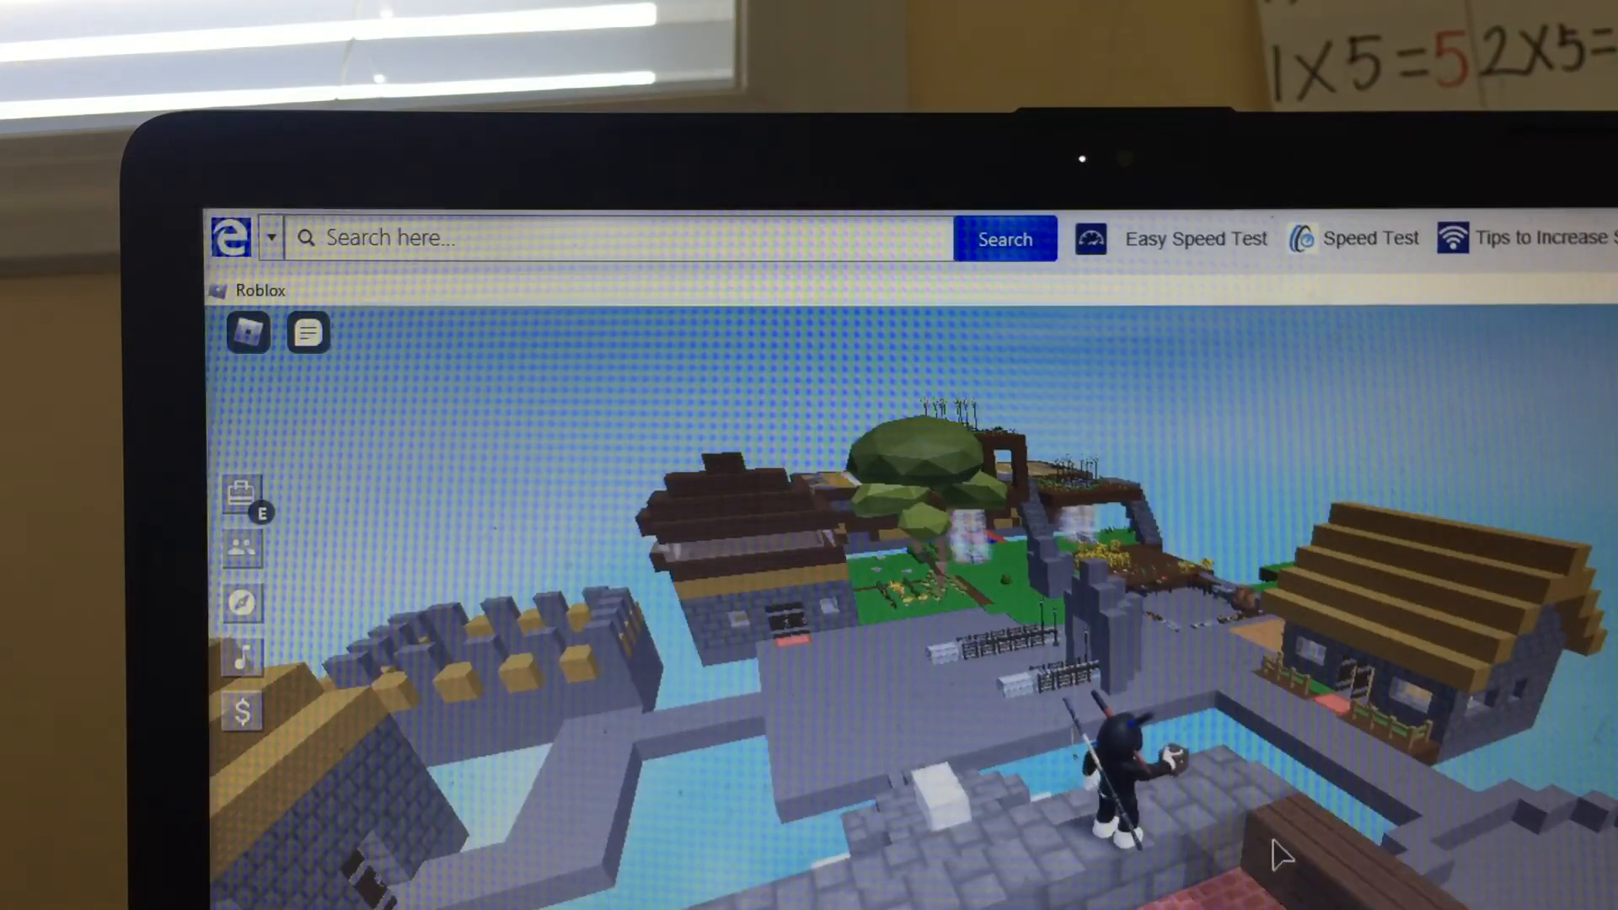
Type 'th' into chat while standing on the stone wall over the base
type("th")
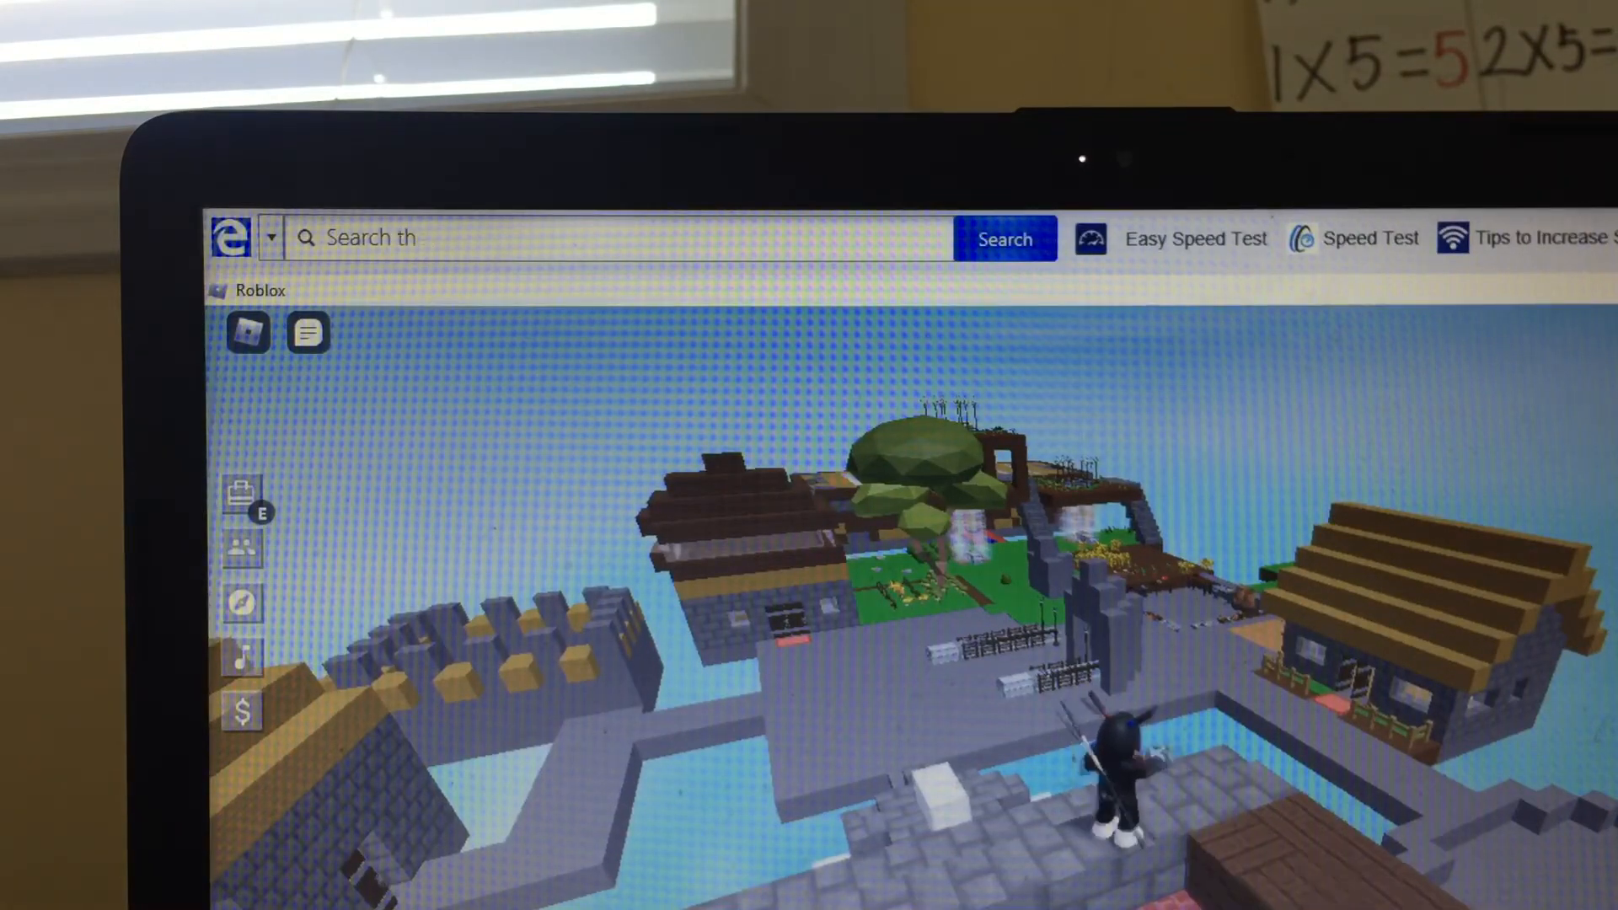